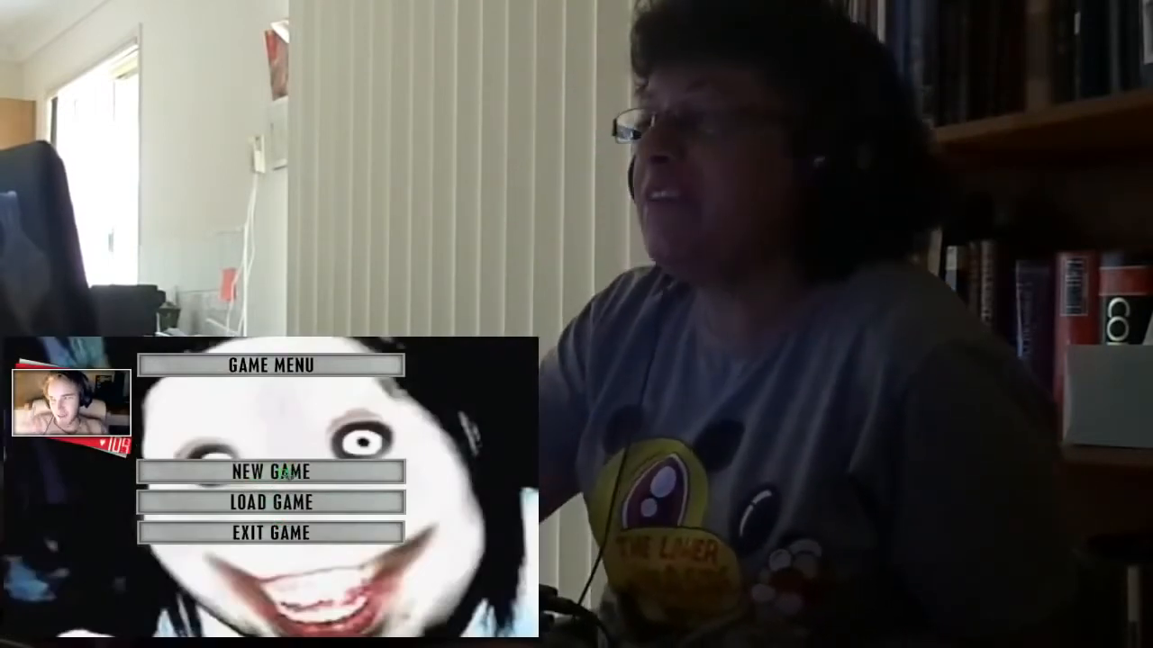
{"action": "left_click", "coordinate": [270, 472]}
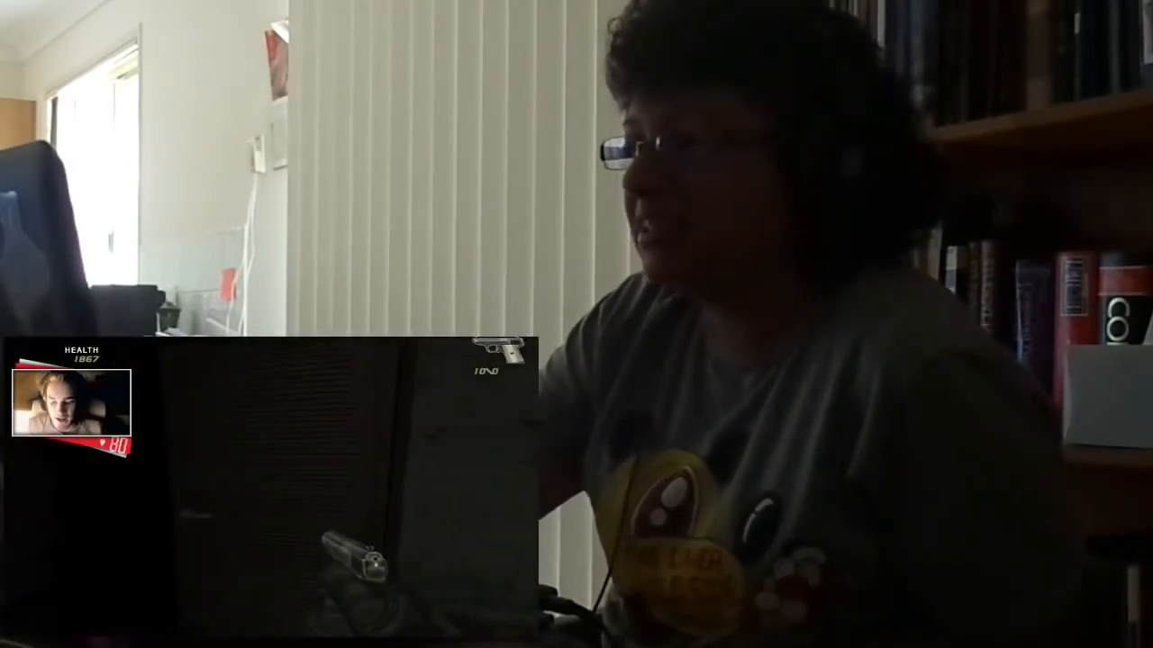